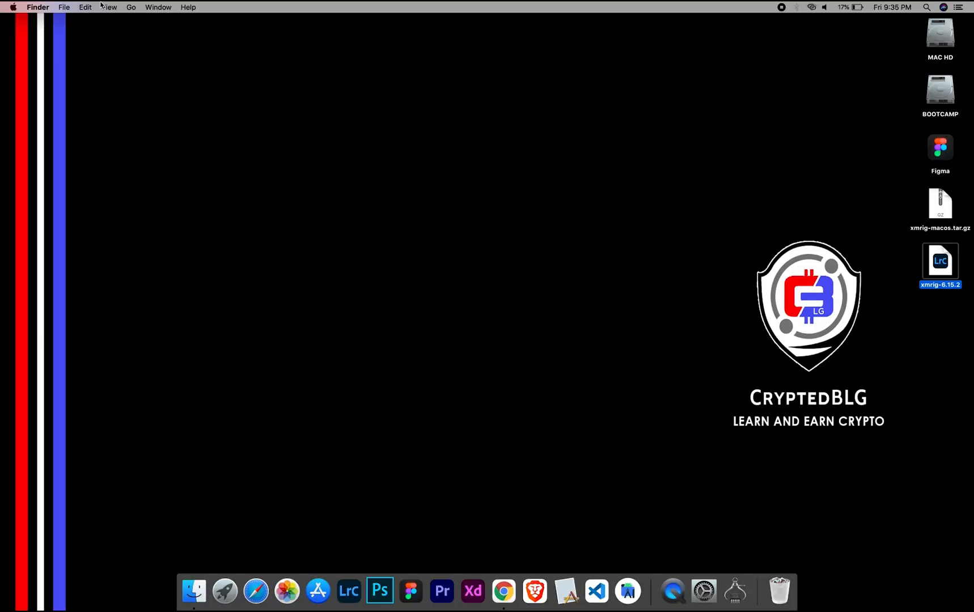
- Check the Mac's macOS version and hardware via About This Mac
click(13, 7)
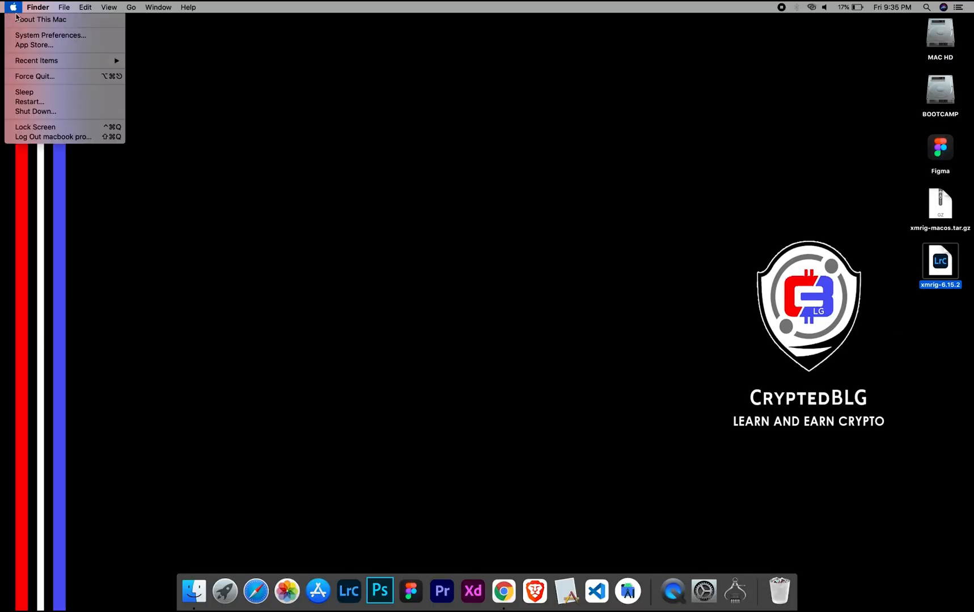
click(41, 20)
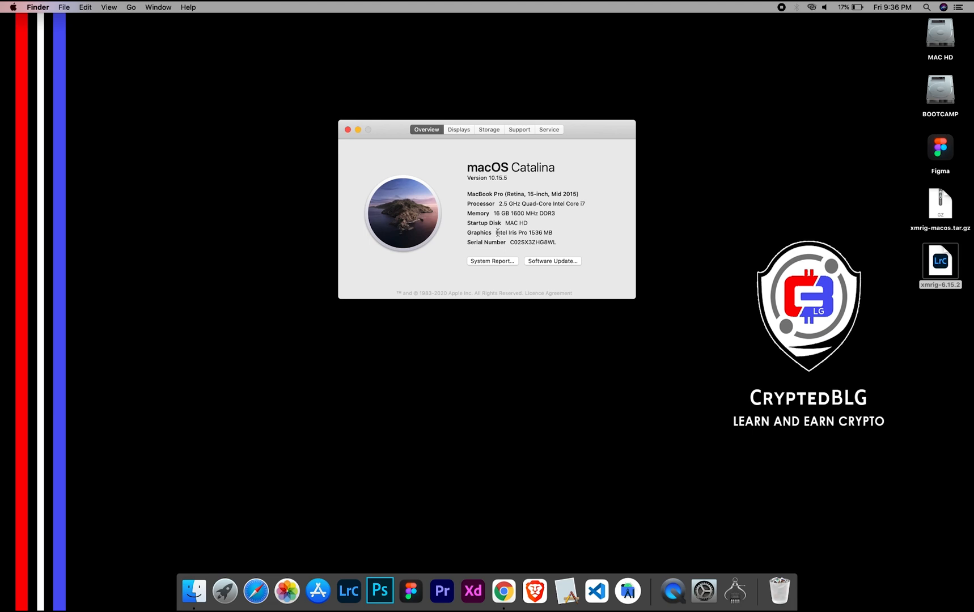
mouse_move(550, 230)
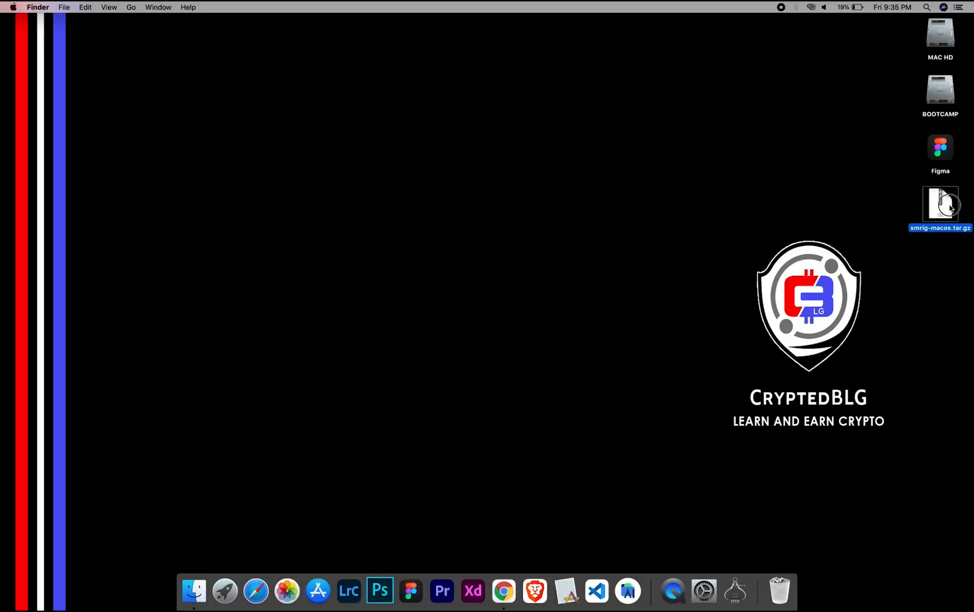
- Unpack the xmrig macOS archive and open its config.json in TextEdit
double_click(941, 205)
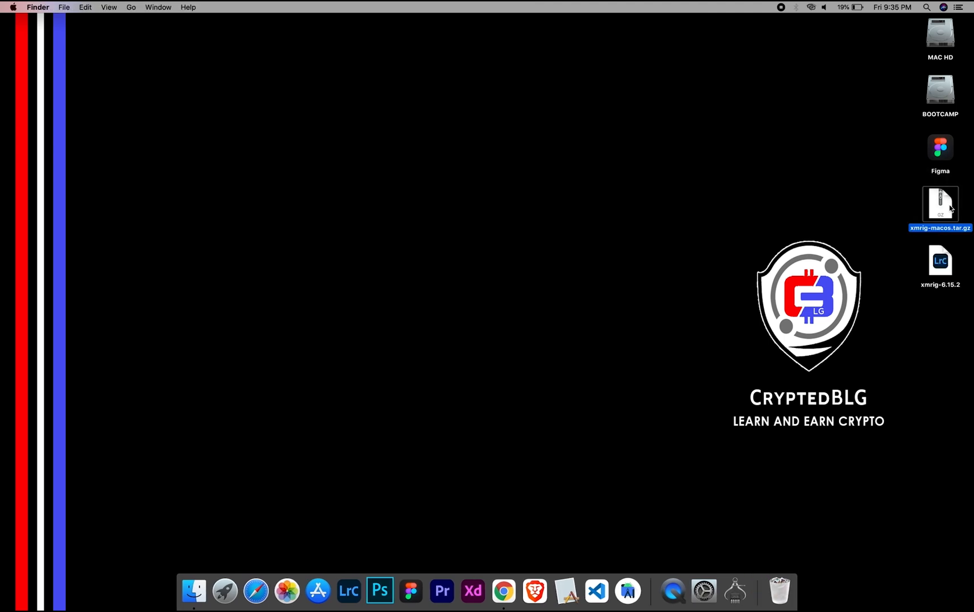
click(941, 260)
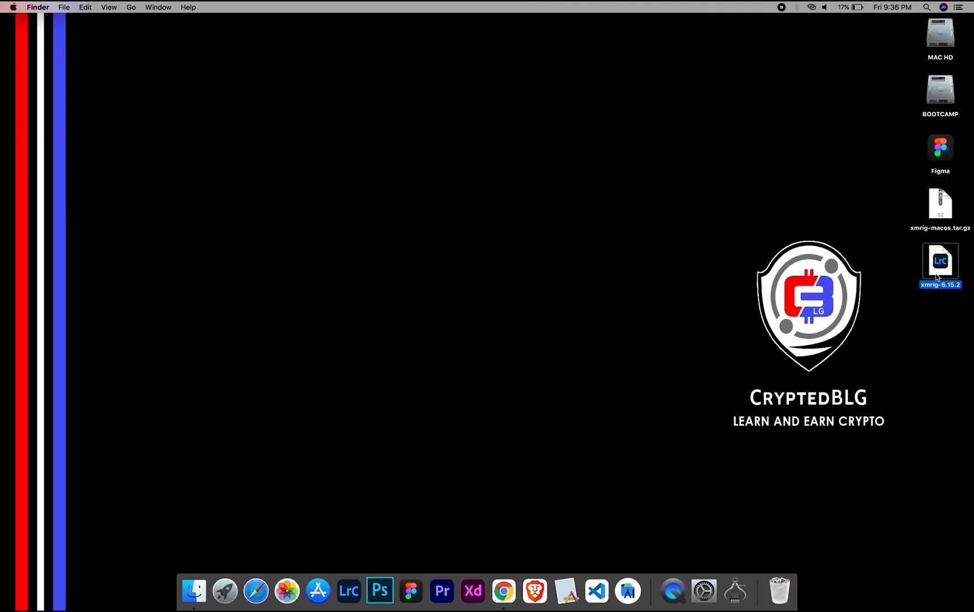
right_click(351, 140)
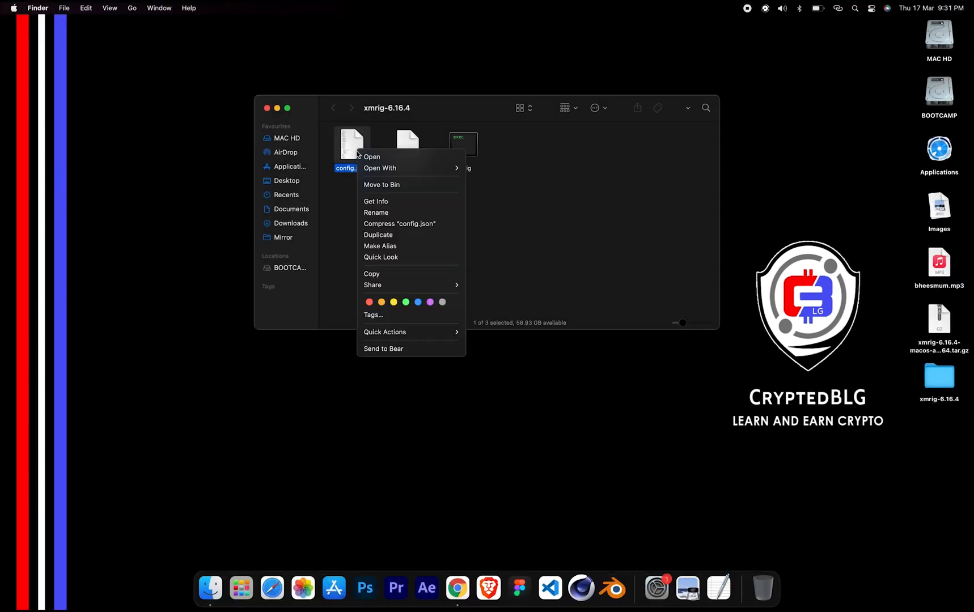
mouse_move(379, 168)
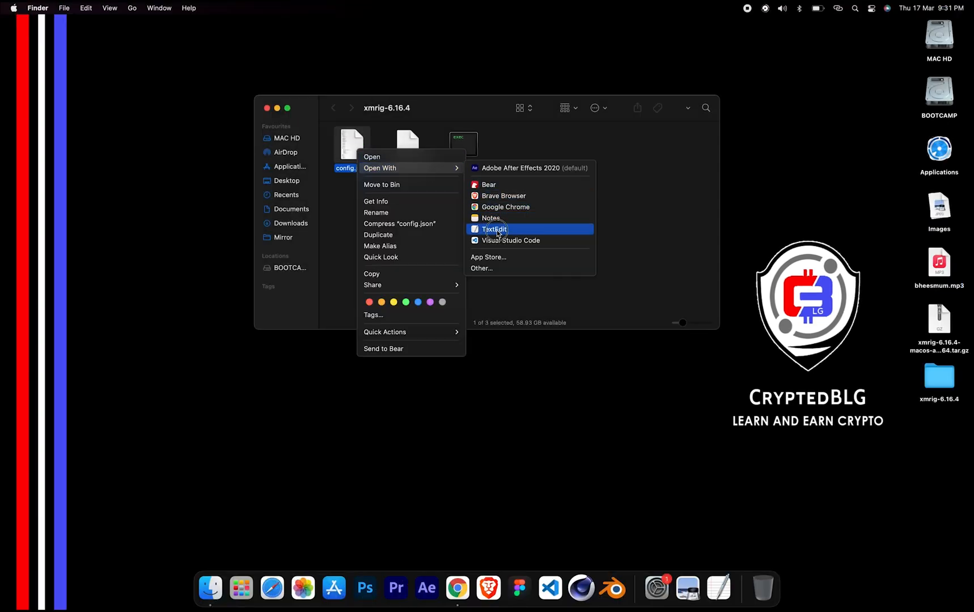
click(494, 229)
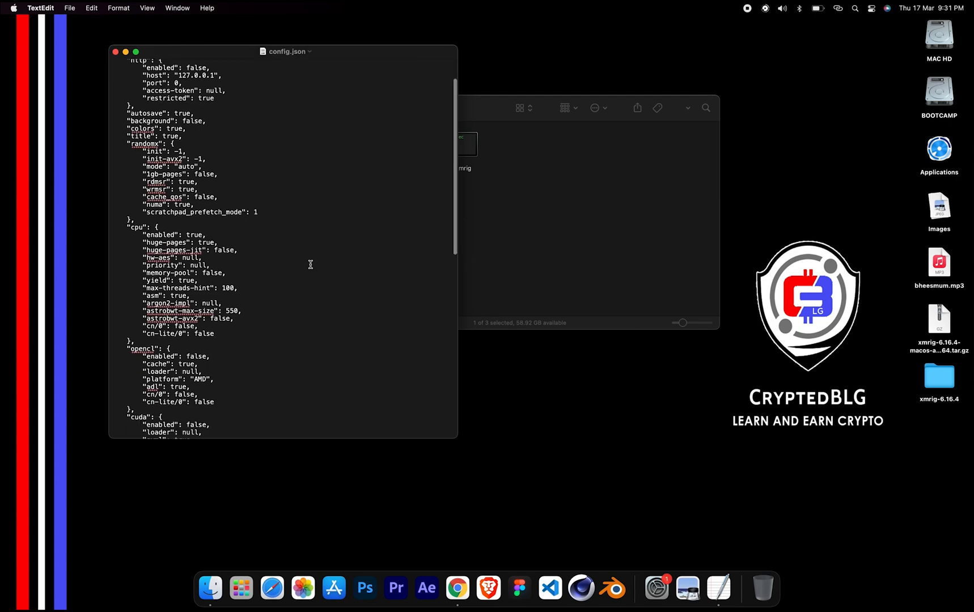
- Try launching the xmrig executable from its folder and dismiss macOS's unidentified-developer warning
scroll(down, 3)
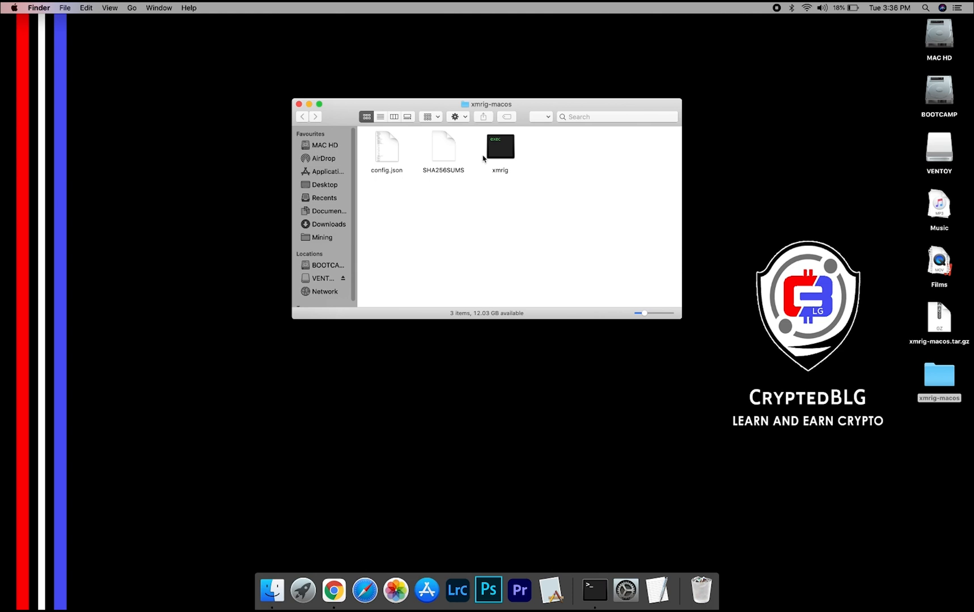
click(499, 146)
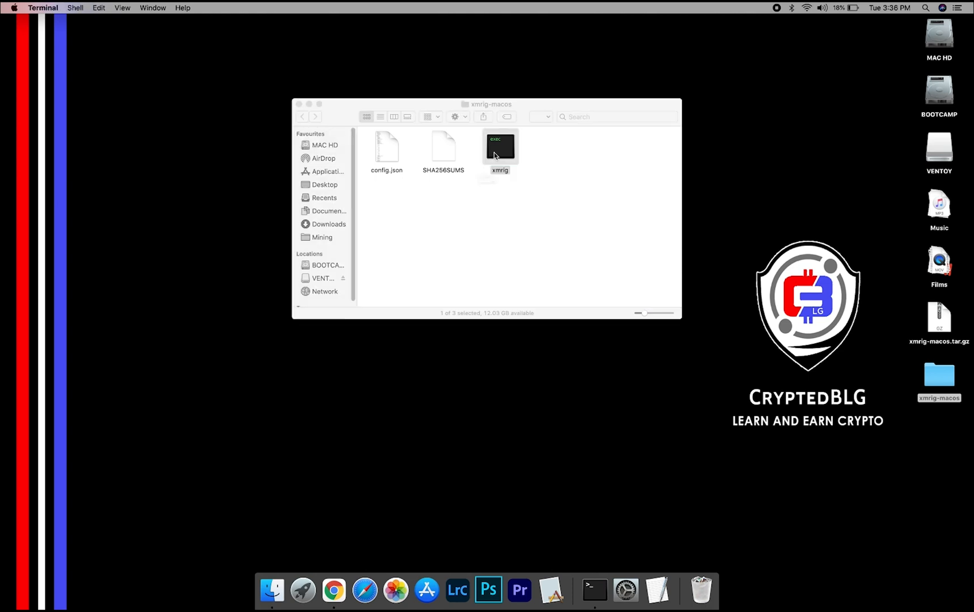
double_click(499, 147)
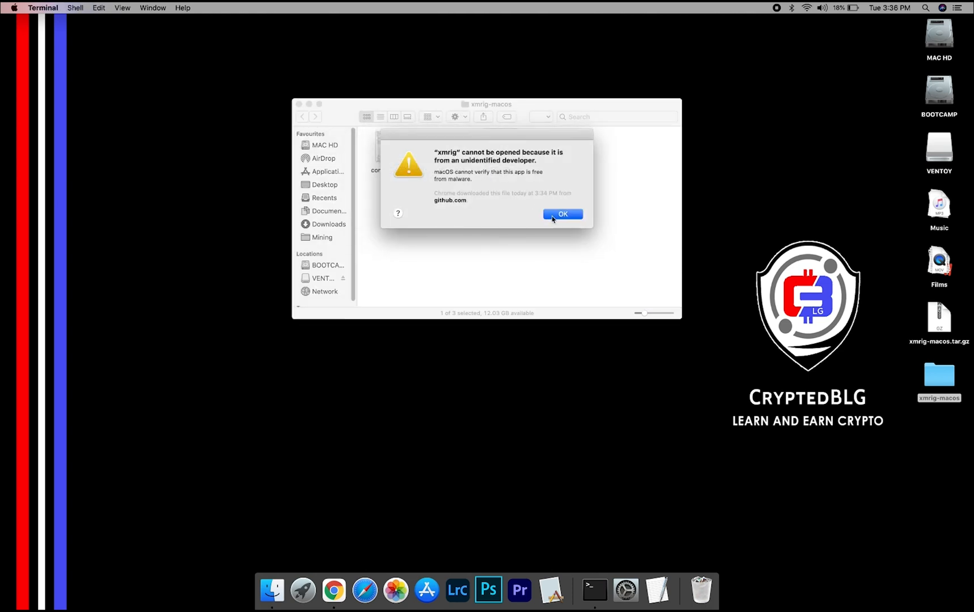
click(563, 215)
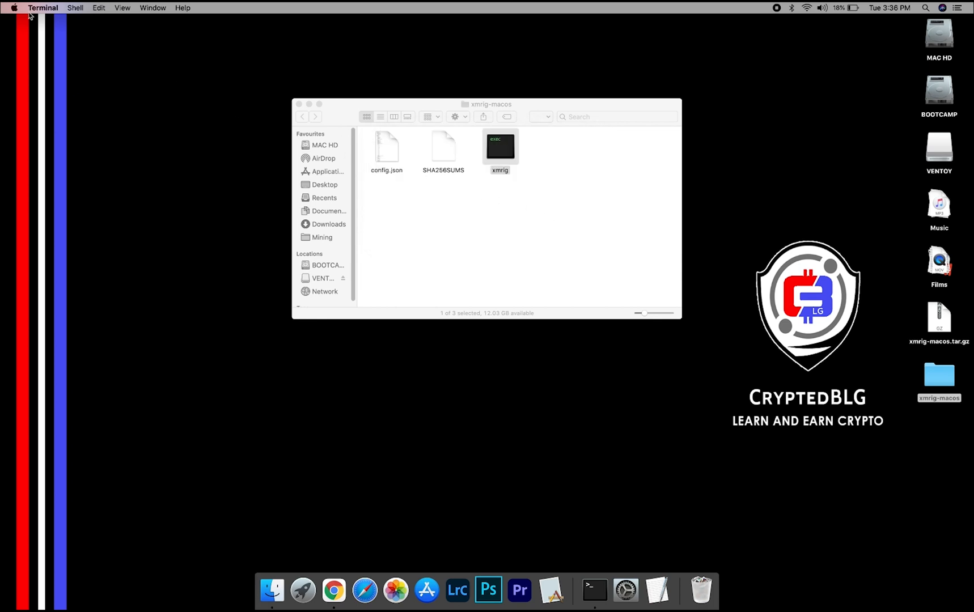
- Allow xmrig through Security & Privacy and confirm opening it so the miner starts in Terminal
click(14, 8)
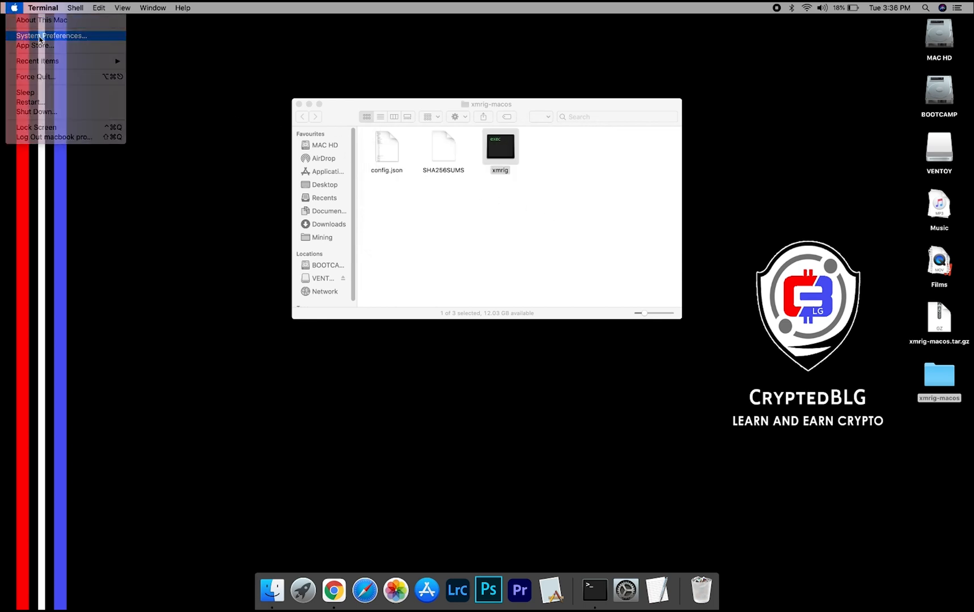
click(51, 35)
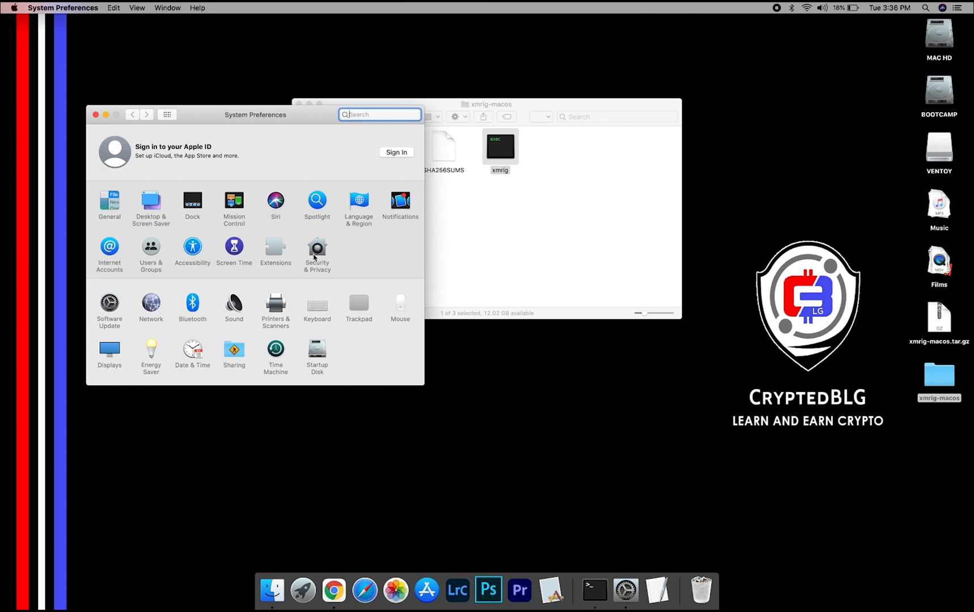
click(317, 251)
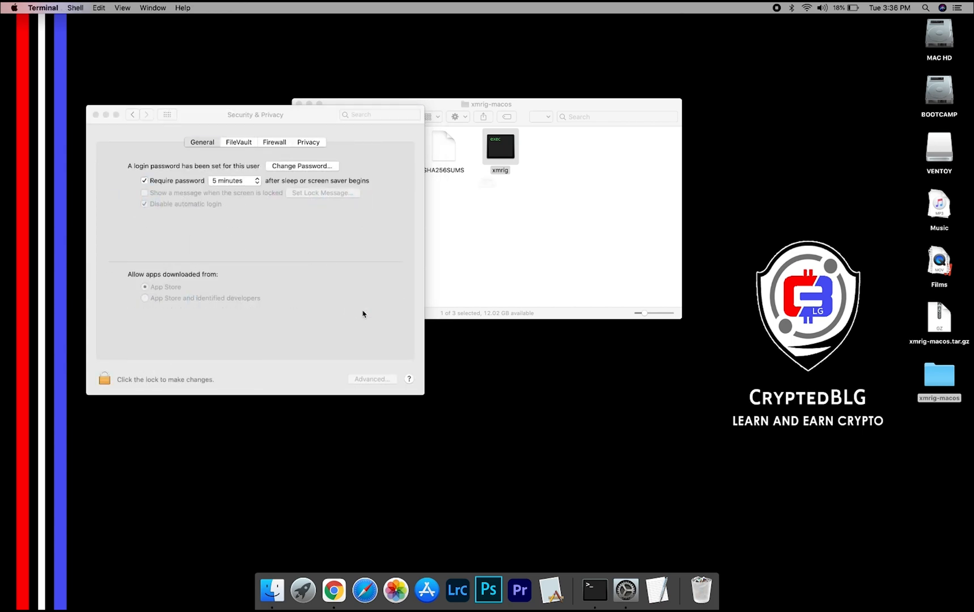
double_click(499, 146)
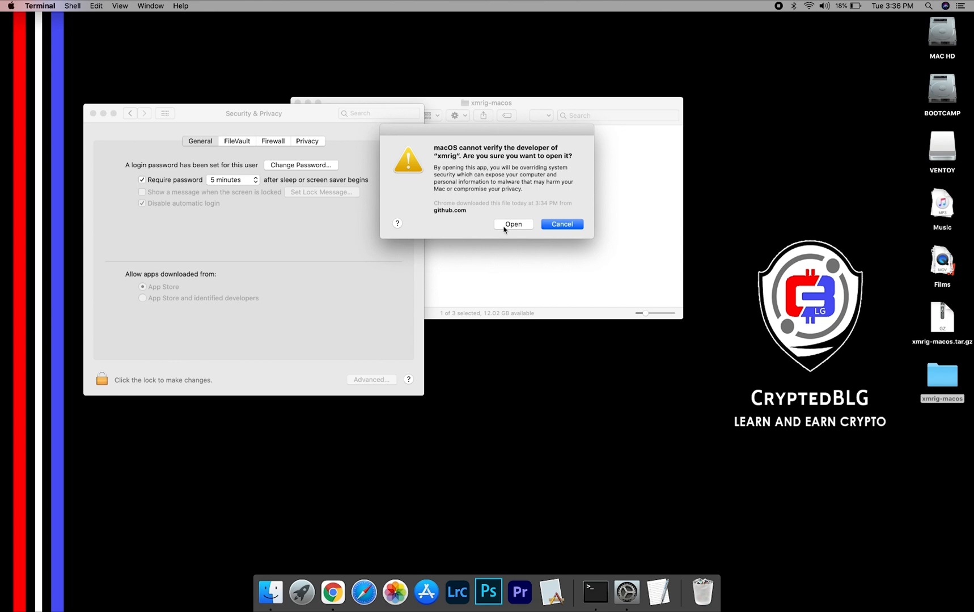
click(514, 225)
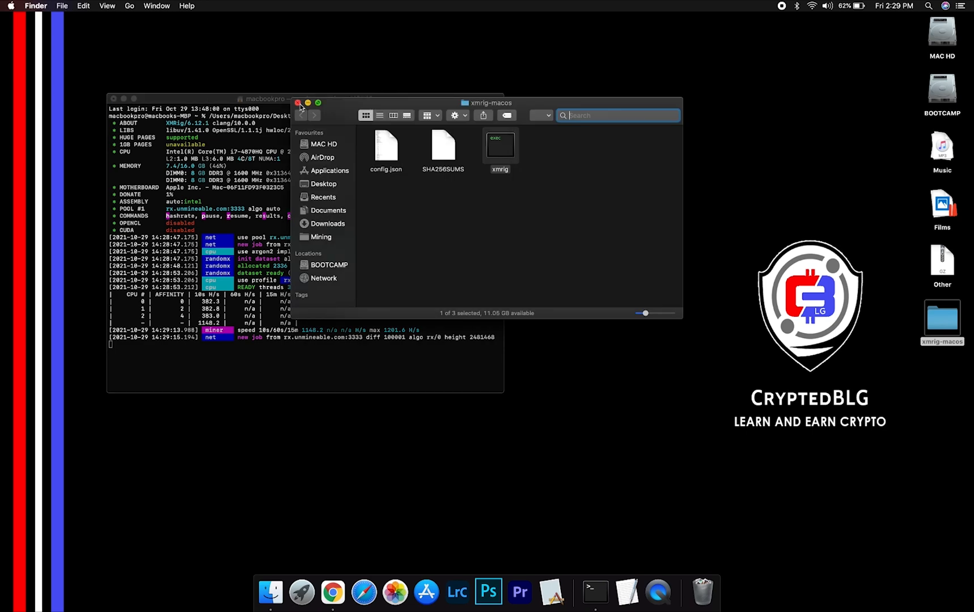
- Close the xmrig-macos folder window and switch to Google Chrome for the unMineable site
click(297, 102)
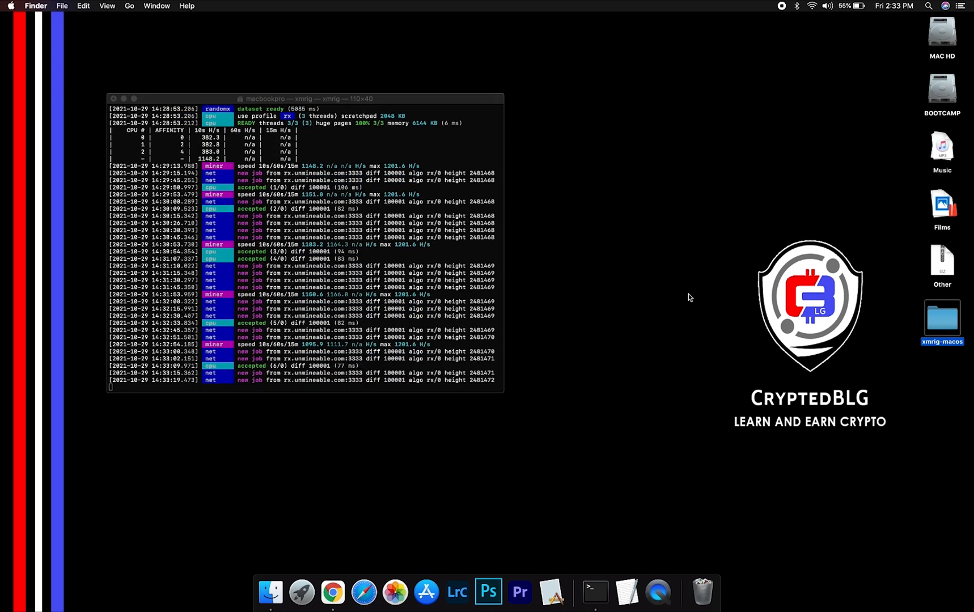
mouse_move(332, 591)
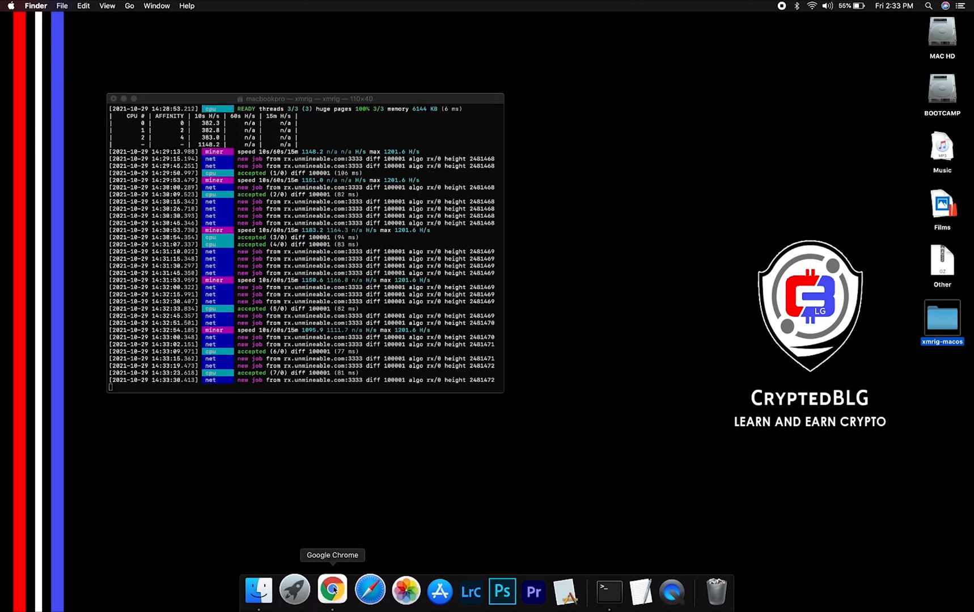
click(332, 591)
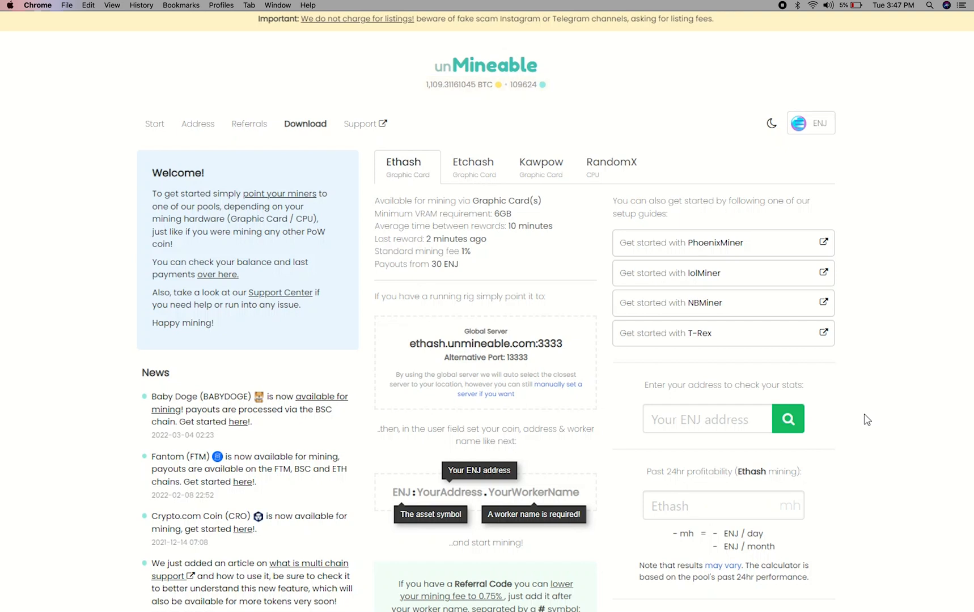
text(483eFBAe8b8D8fbe)
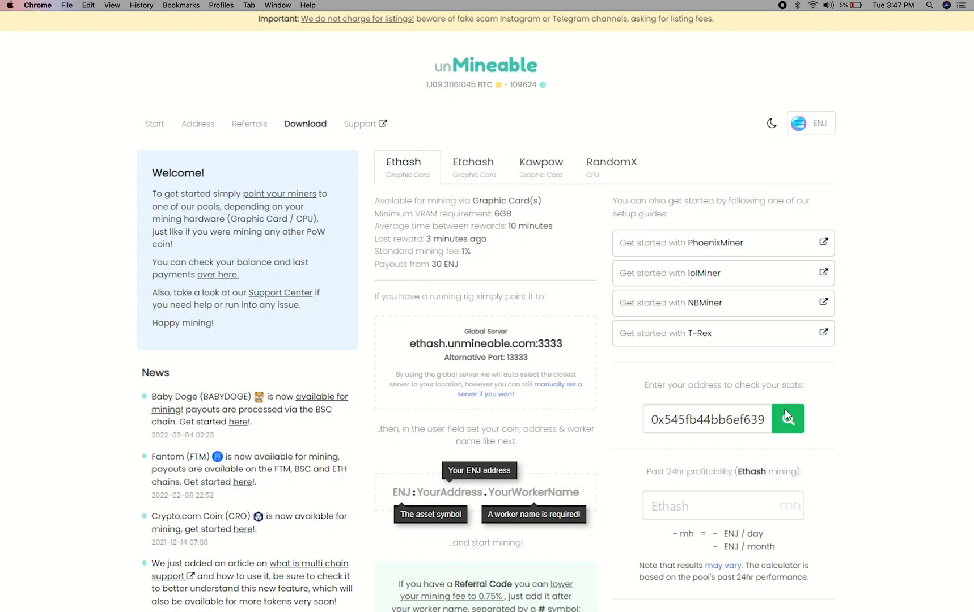
click(788, 419)
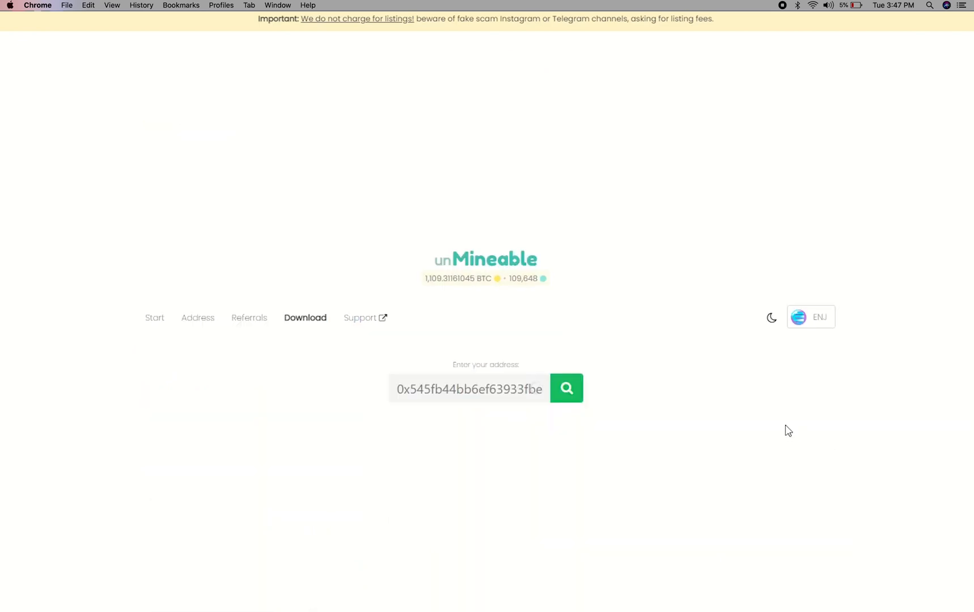
click(566, 388)
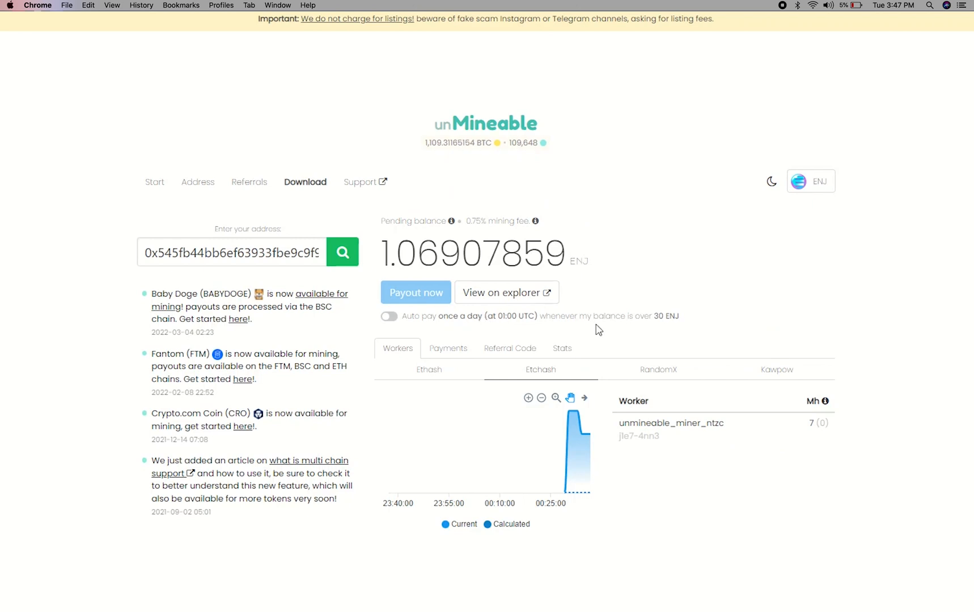
mouse_move(448, 348)
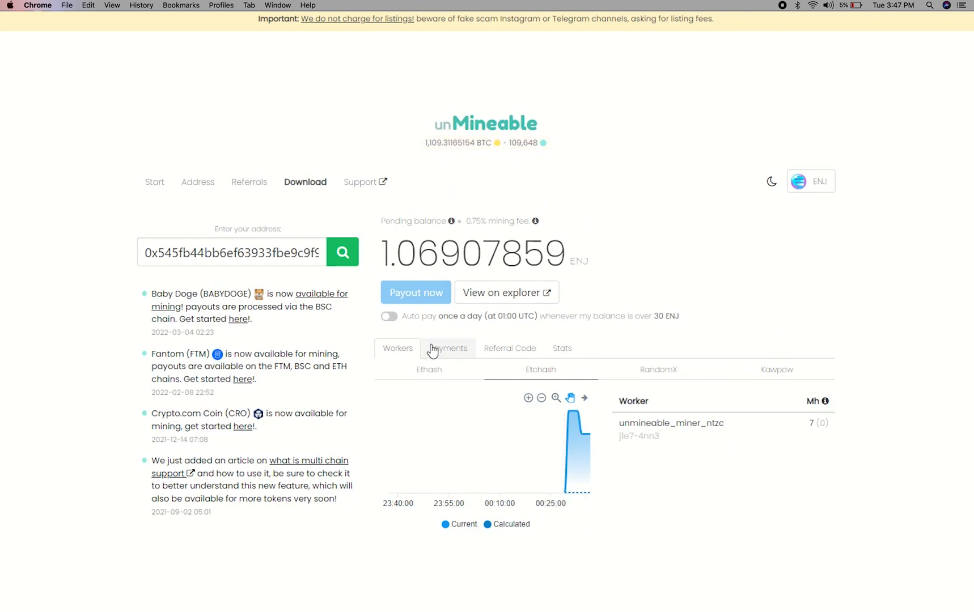
- View the account's referral code and balance stats, then turn on automatic daily ENJ payouts
click(510, 348)
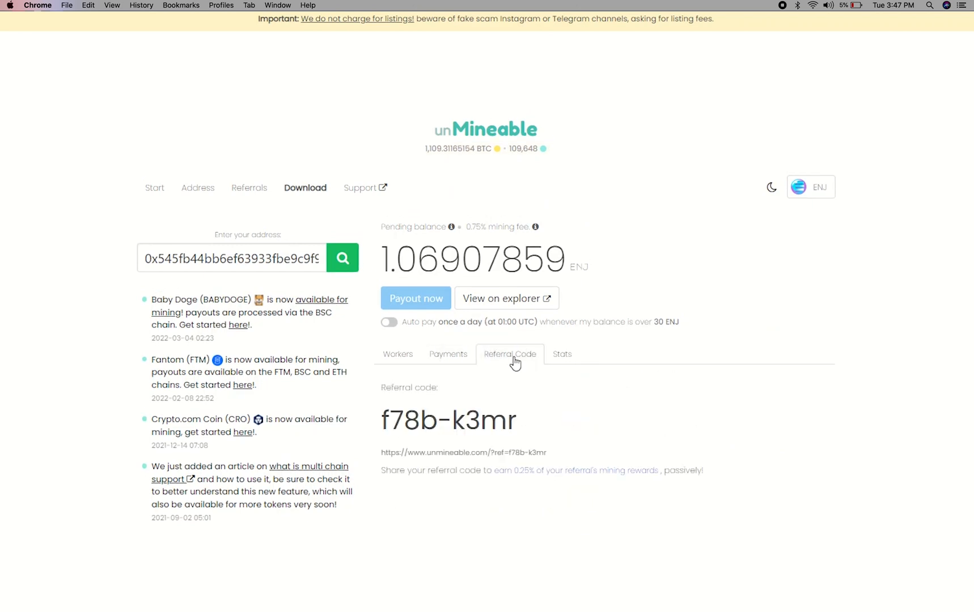
click(561, 354)
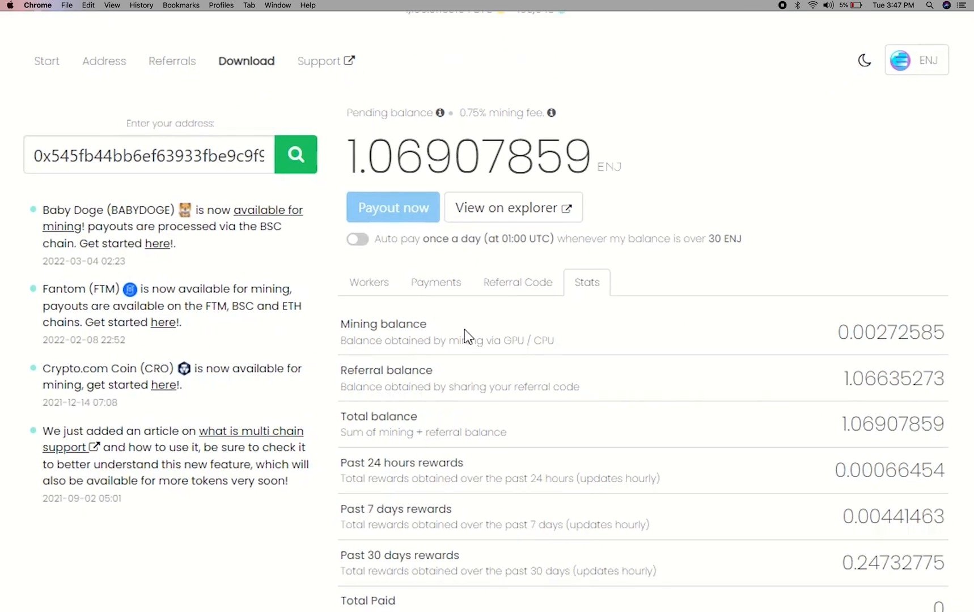
click(357, 238)
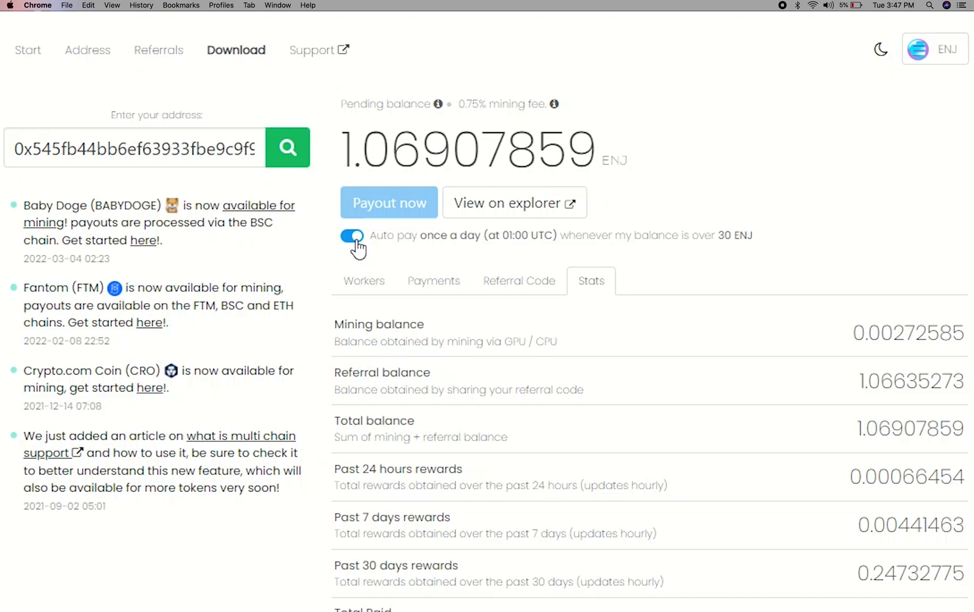